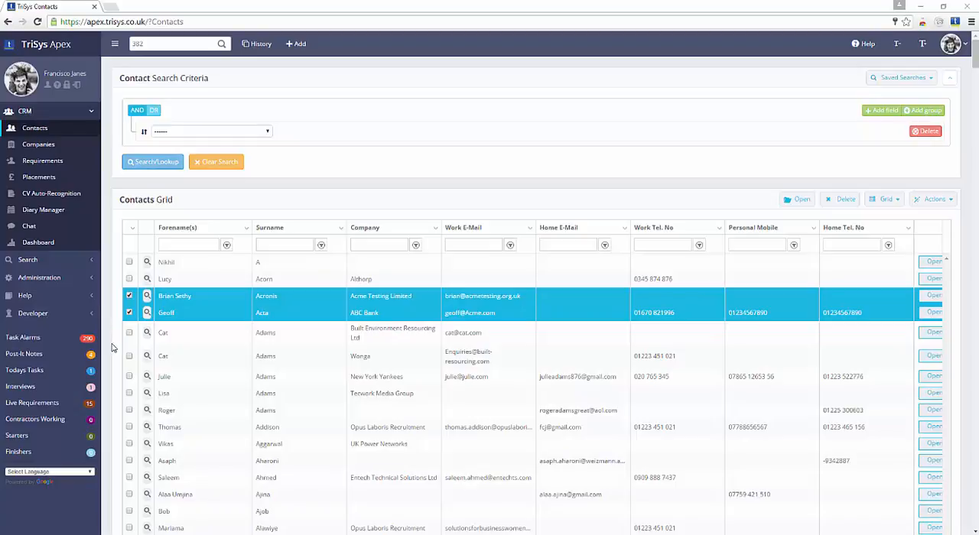
{"action": "left_click", "coordinate": [128, 334]}
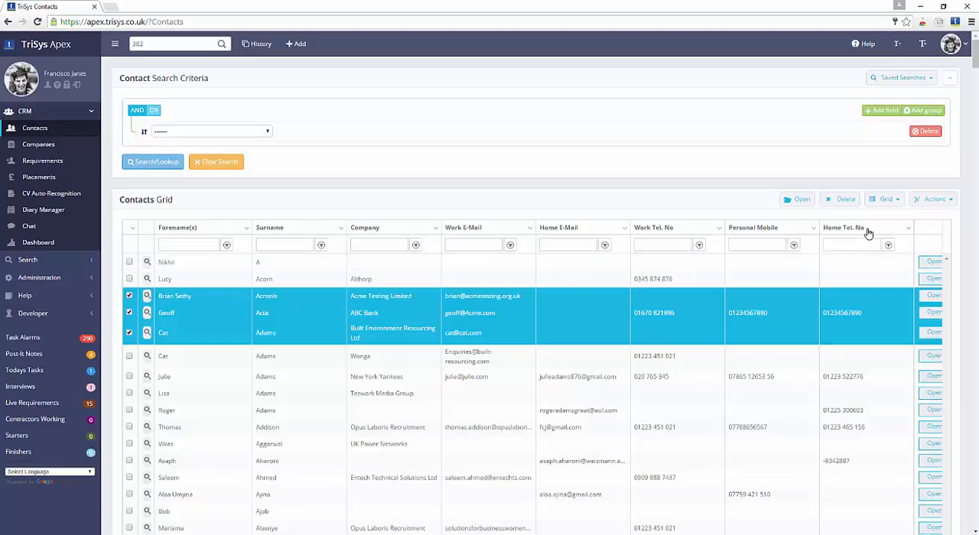
{"action": "left_click", "coordinate": [933, 199]}
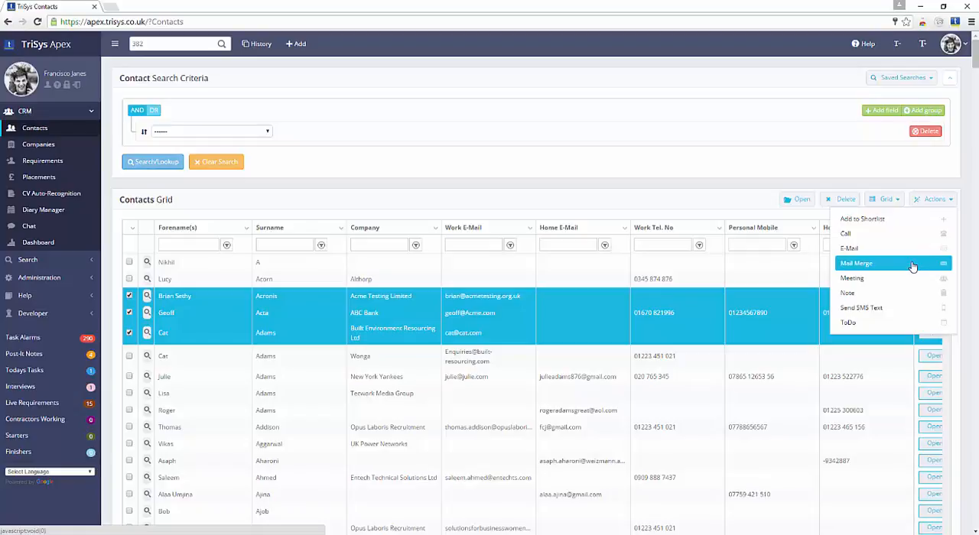
Start a Mail Merge for the three contacts, keeping Candidate Get in Touch as the template
{"action": "left_click", "coordinate": [857, 263]}
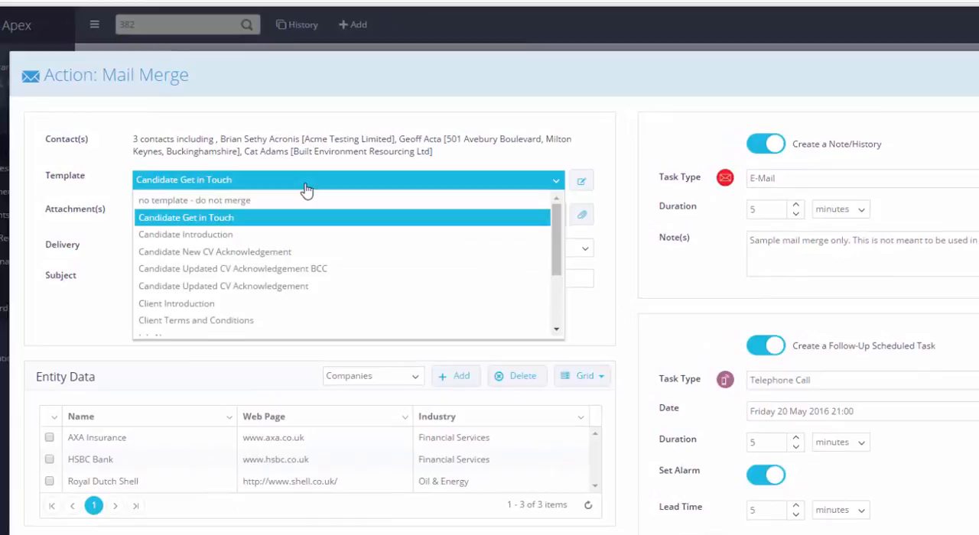
{"action": "mouse_move", "coordinate": [300, 234]}
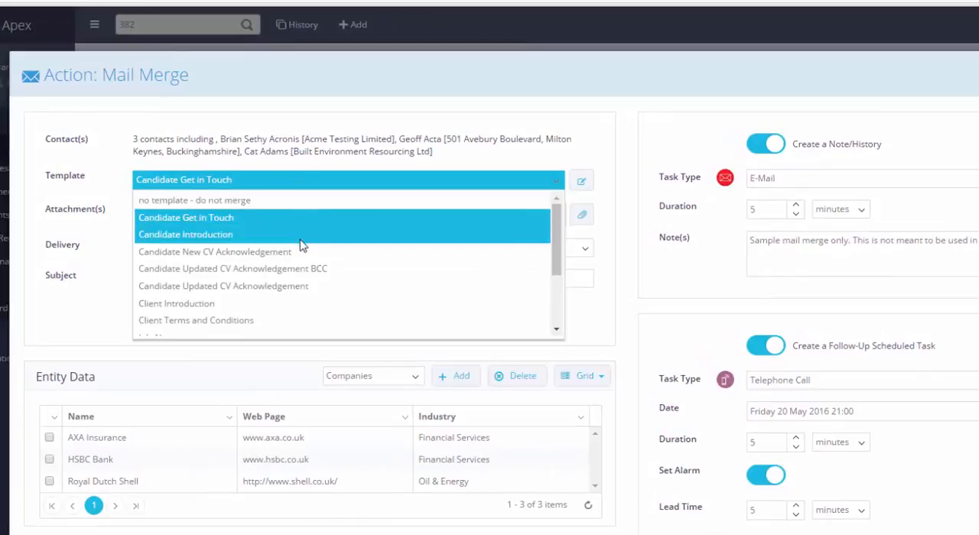
{"action": "mouse_move", "coordinate": [333, 220]}
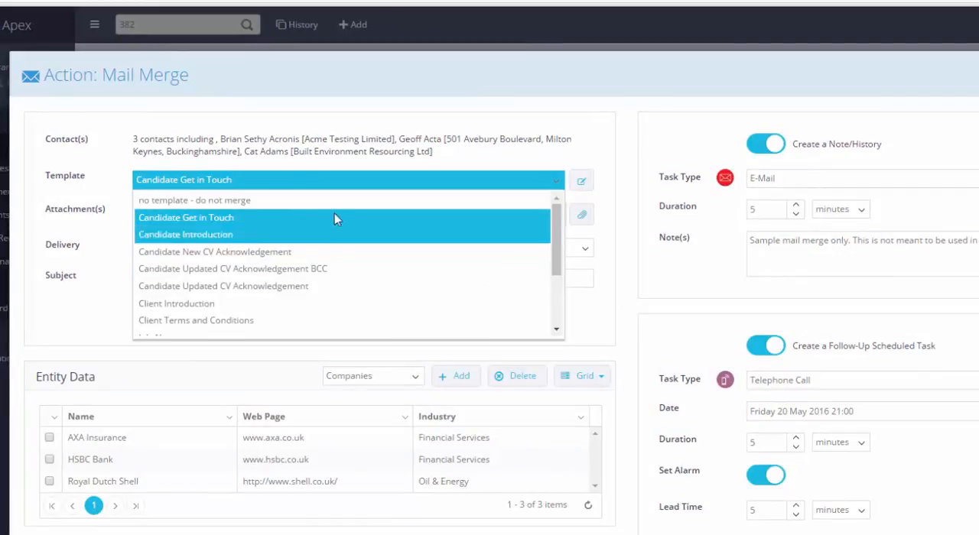
{"action": "left_click", "coordinate": [187, 217]}
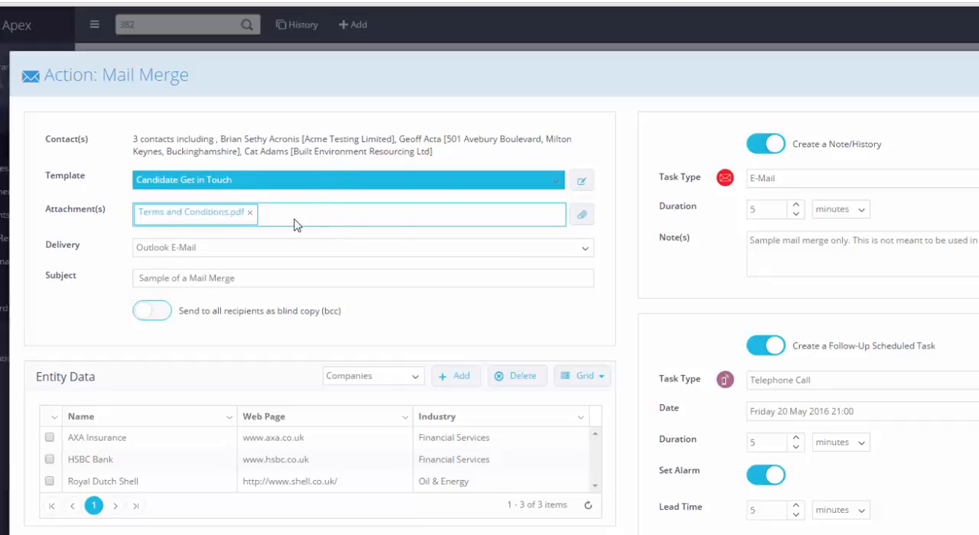
{"action": "mouse_move", "coordinate": [581, 214]}
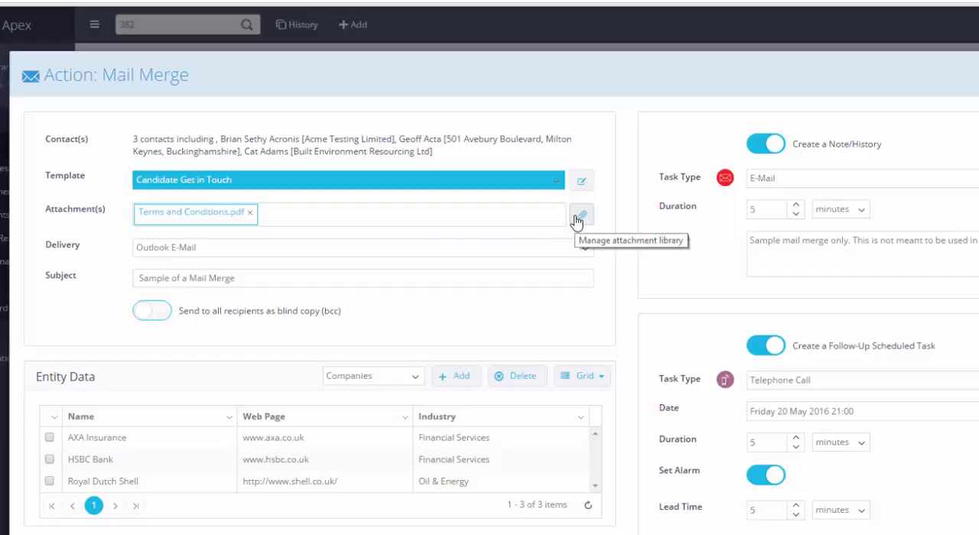
{"action": "left_click", "coordinate": [581, 214]}
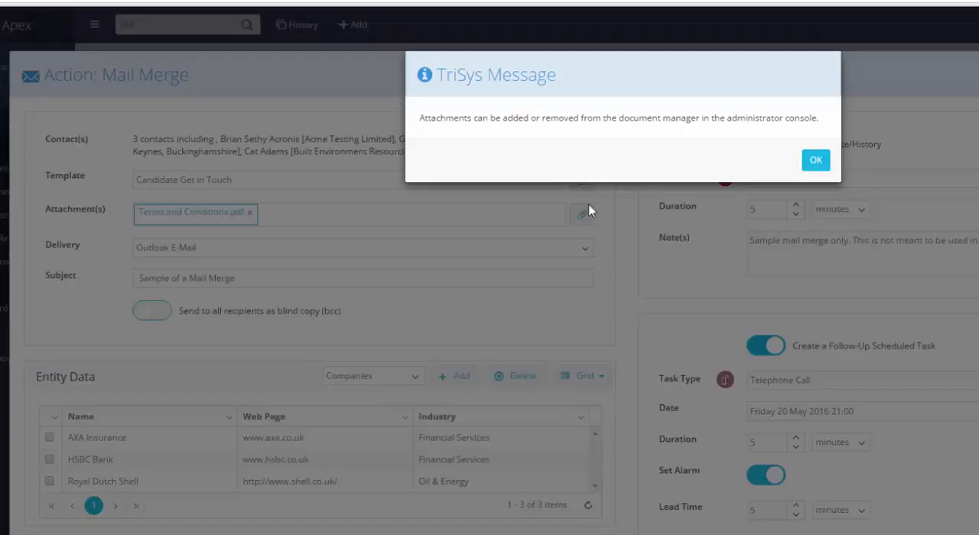
{"action": "mouse_move", "coordinate": [727, 138]}
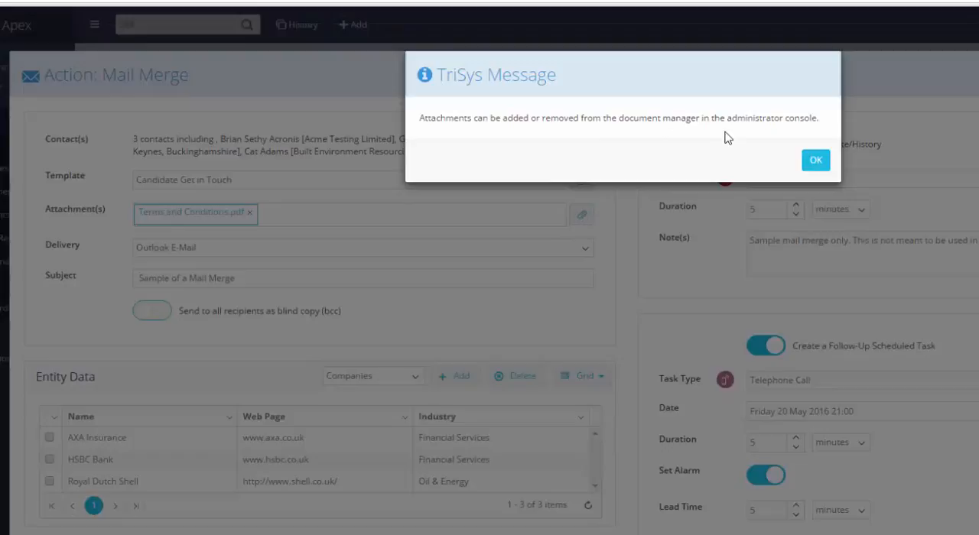
{"action": "left_click", "coordinate": [816, 161]}
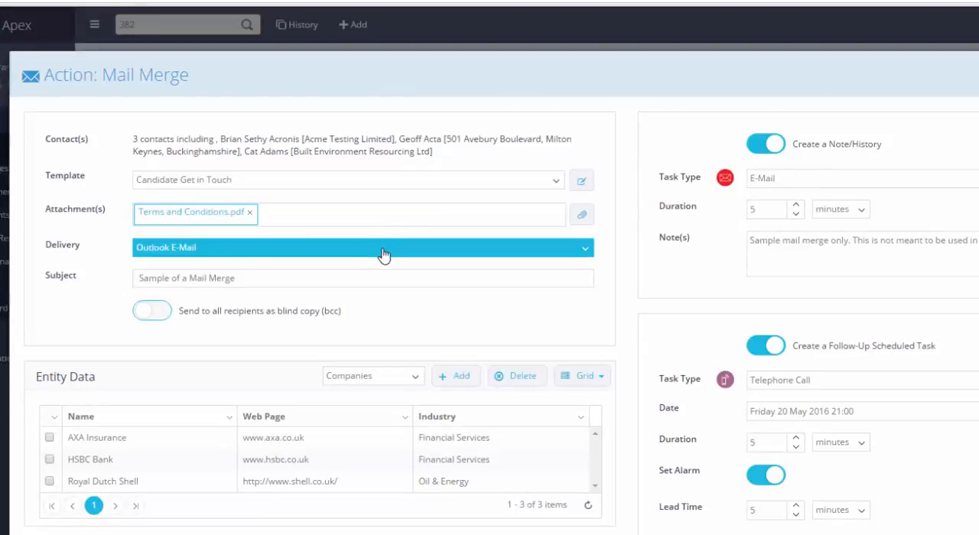
{"action": "left_click", "coordinate": [364, 248]}
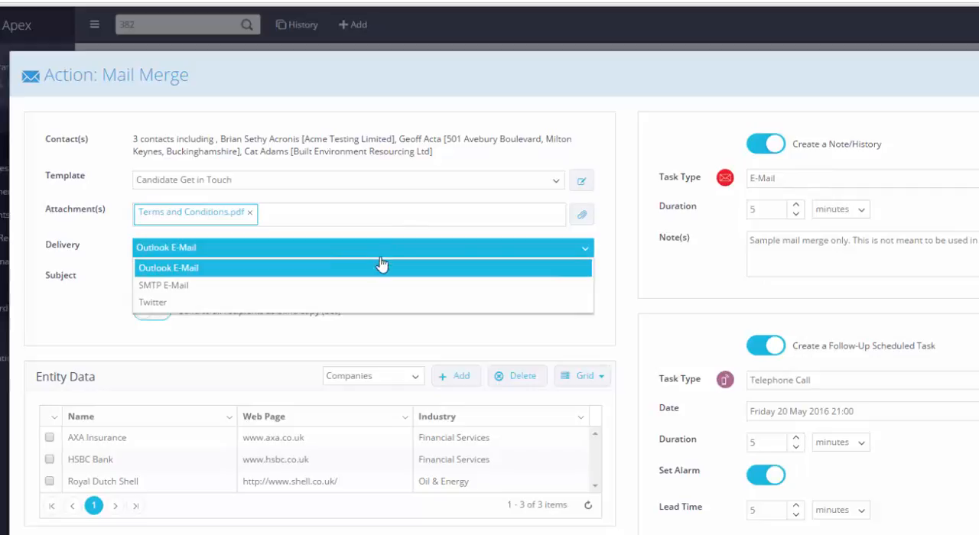
{"action": "mouse_move", "coordinate": [375, 303]}
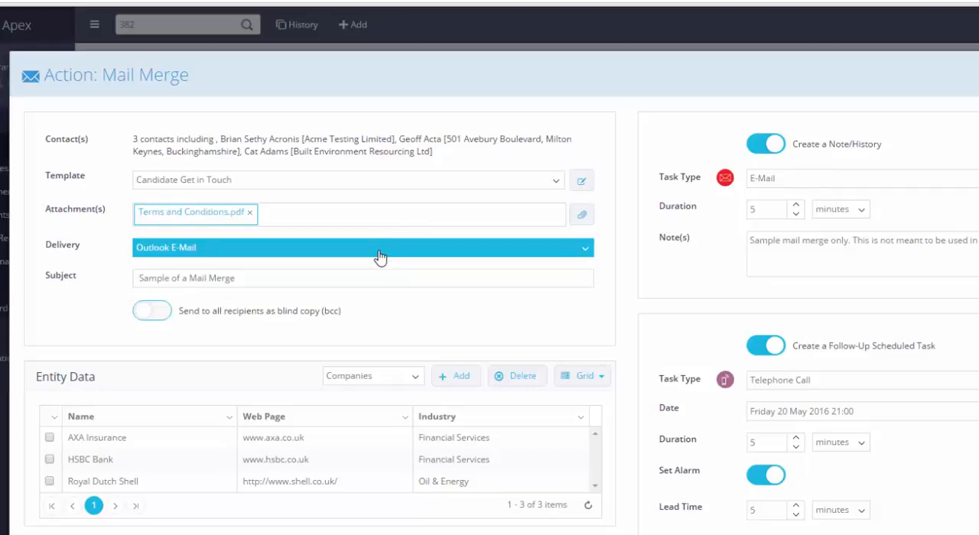
{"action": "left_click", "coordinate": [363, 278]}
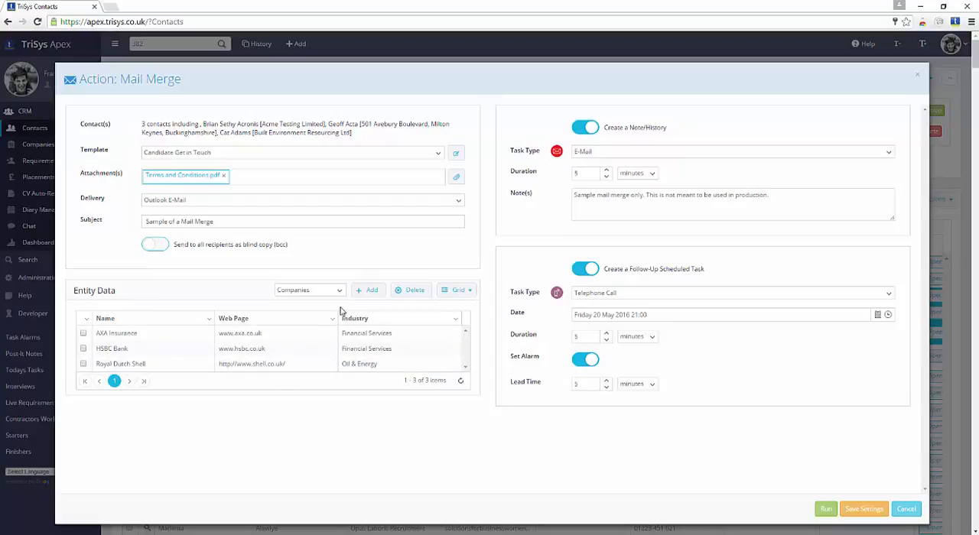
{"action": "left_click", "coordinate": [309, 289]}
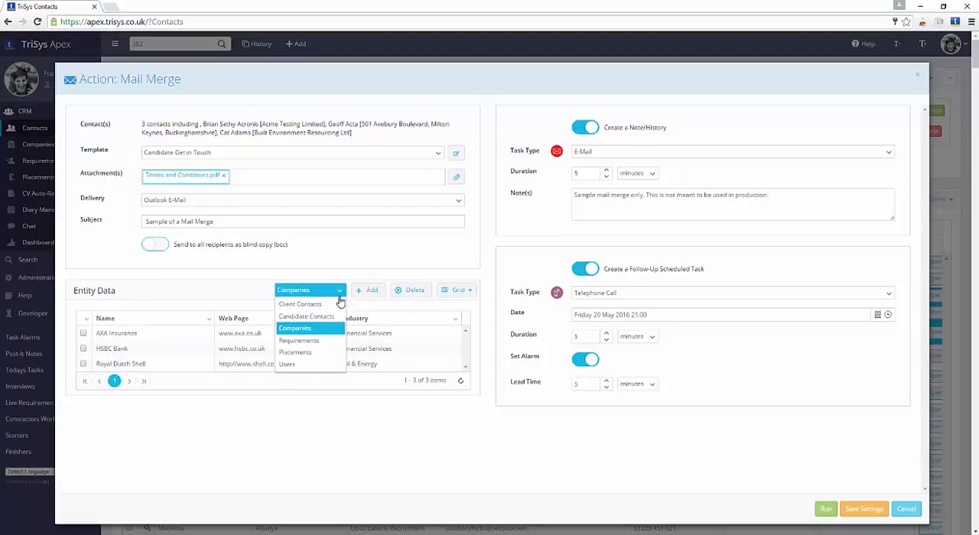
{"action": "left_click", "coordinate": [293, 327]}
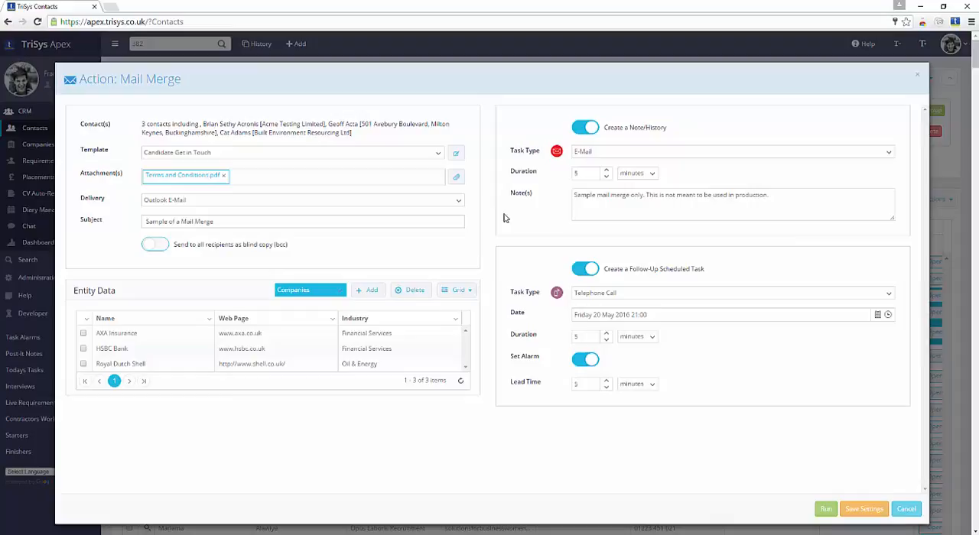
{"action": "left_click", "coordinate": [584, 128]}
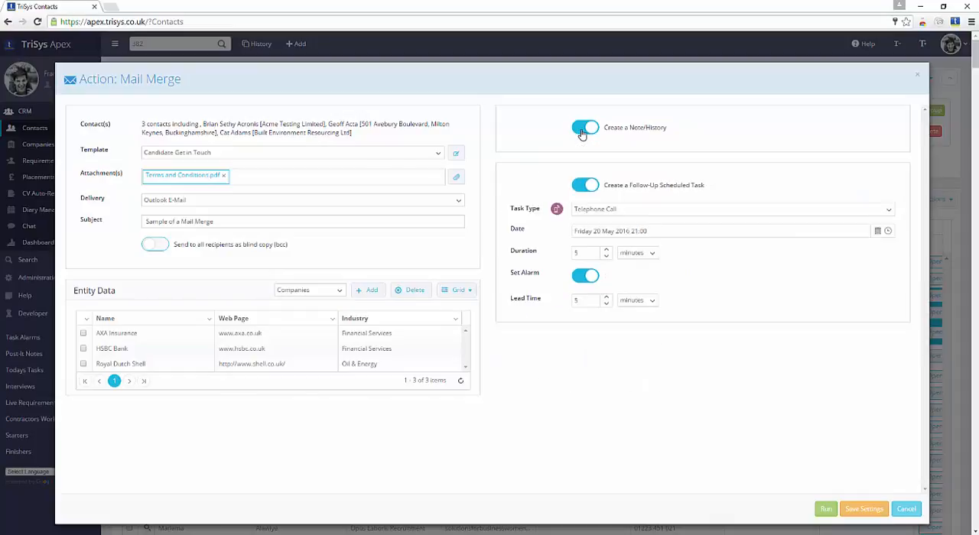
{"action": "left_click", "coordinate": [584, 129]}
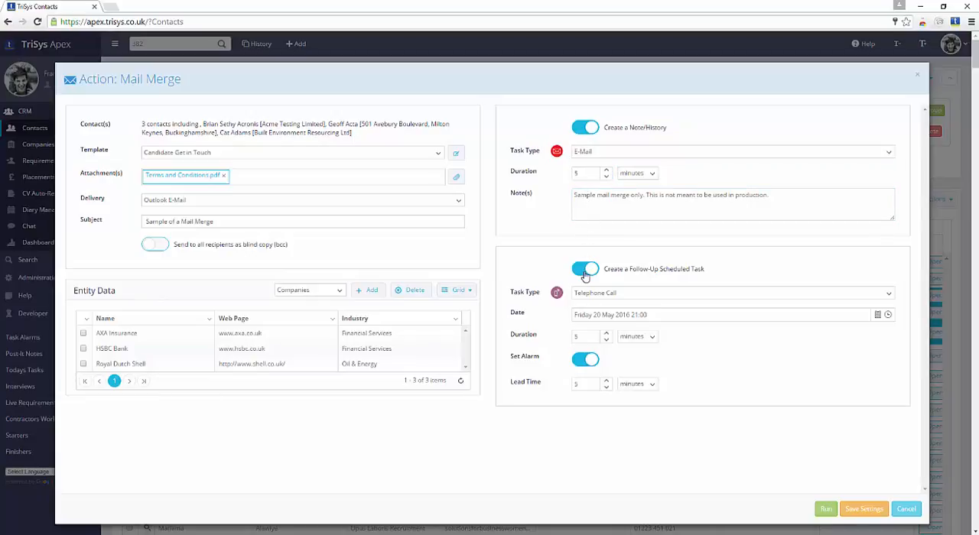
Switch the merge template to Candidate Introduction, bringing in its subject and note
{"action": "left_click", "coordinate": [585, 269]}
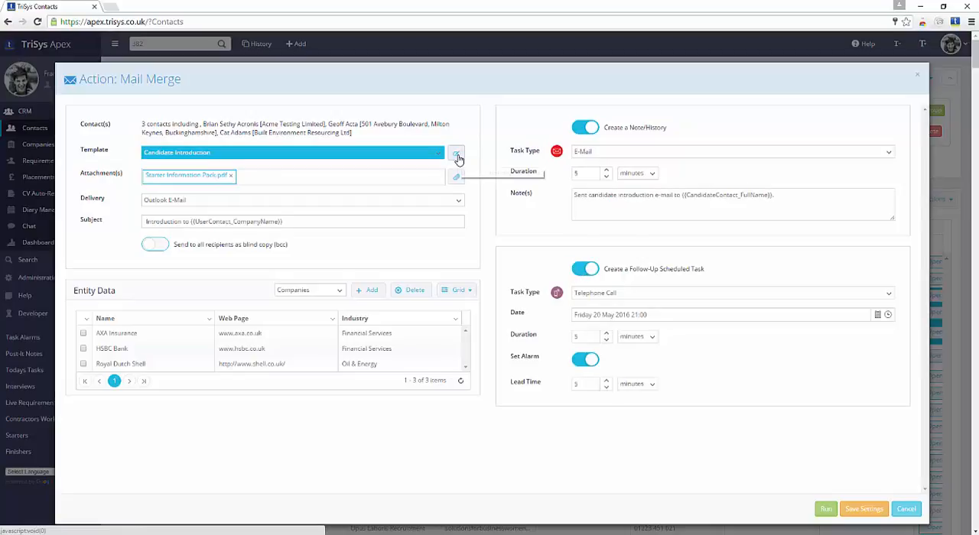
{"action": "mouse_move", "coordinate": [456, 153]}
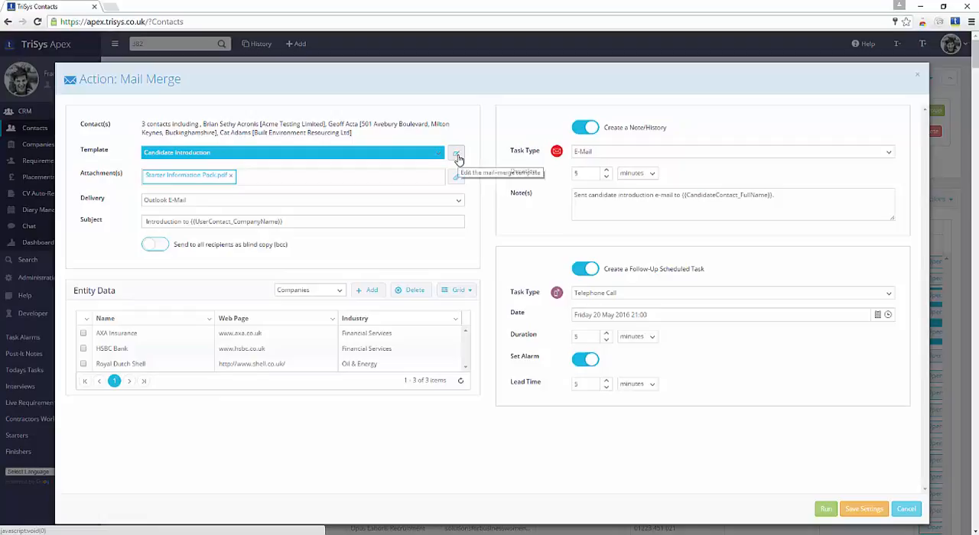
{"action": "mouse_move", "coordinate": [456, 153]}
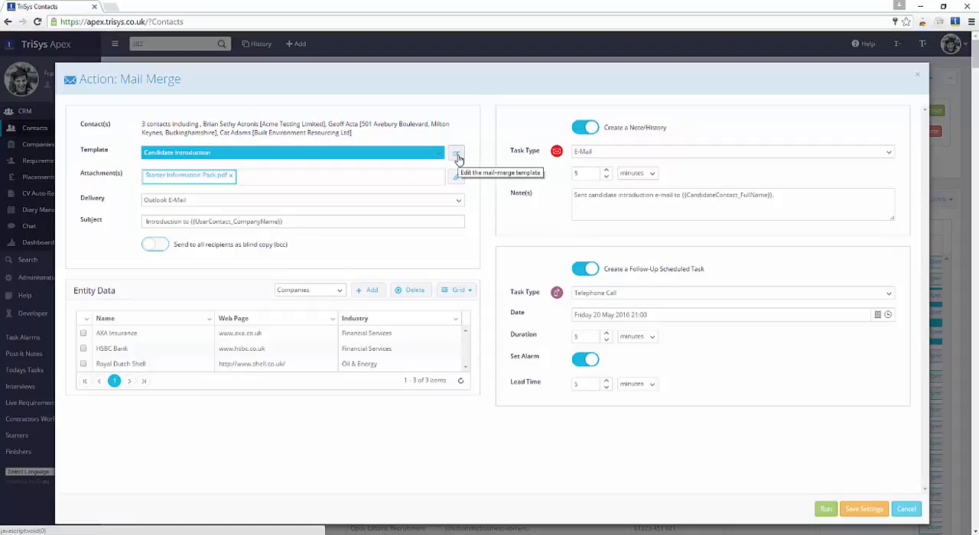
Open the Candidate Introduction template editor and start adding an image to the library
{"action": "left_click", "coordinate": [456, 153]}
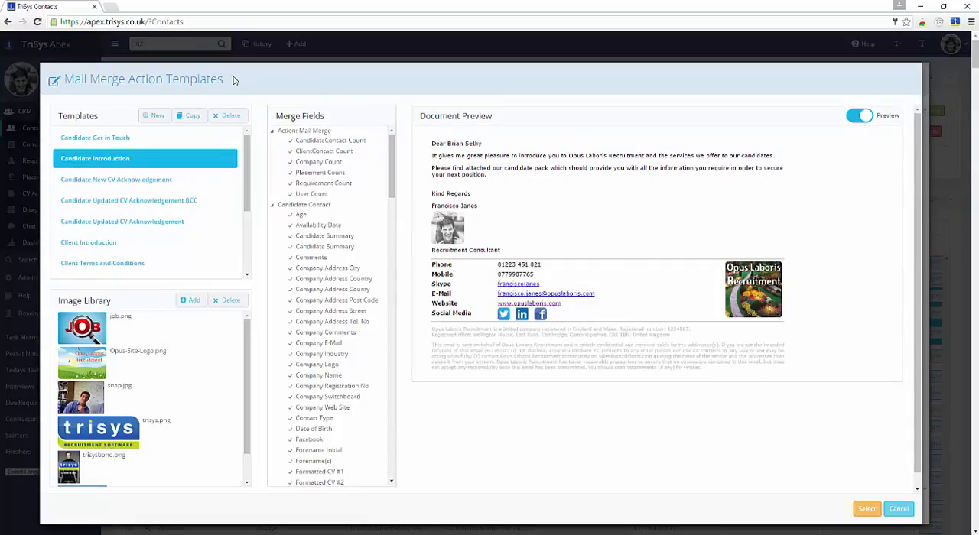
{"action": "mouse_move", "coordinate": [95, 138]}
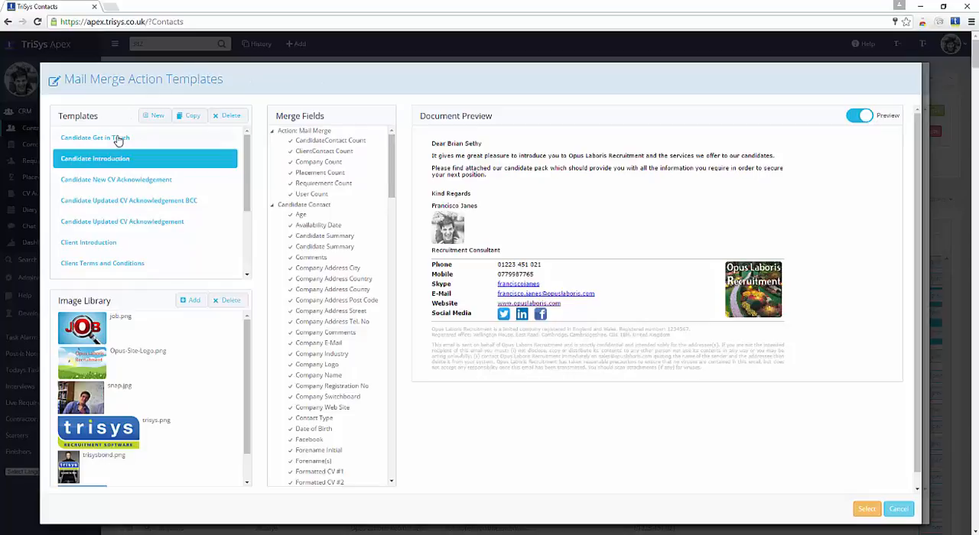
{"action": "mouse_move", "coordinate": [119, 179]}
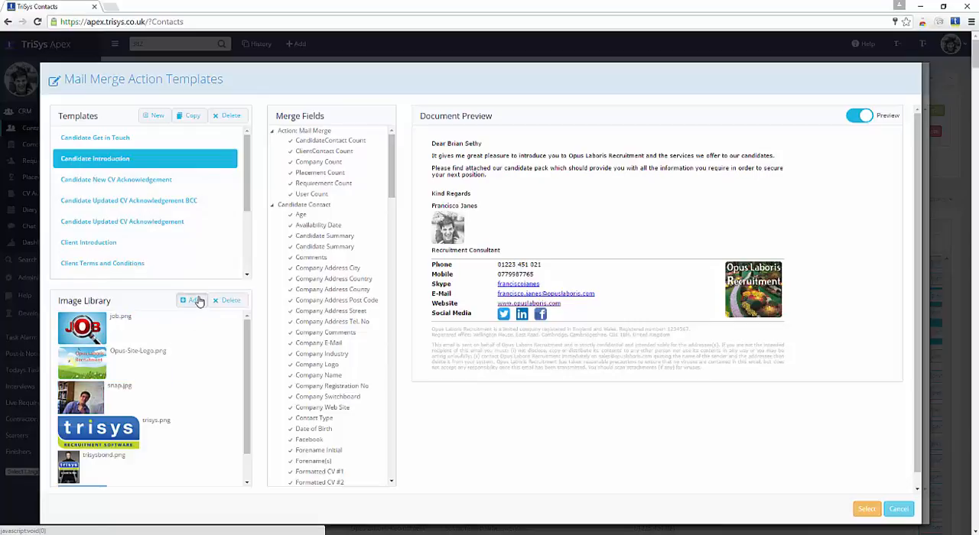
{"action": "left_click", "coordinate": [193, 299]}
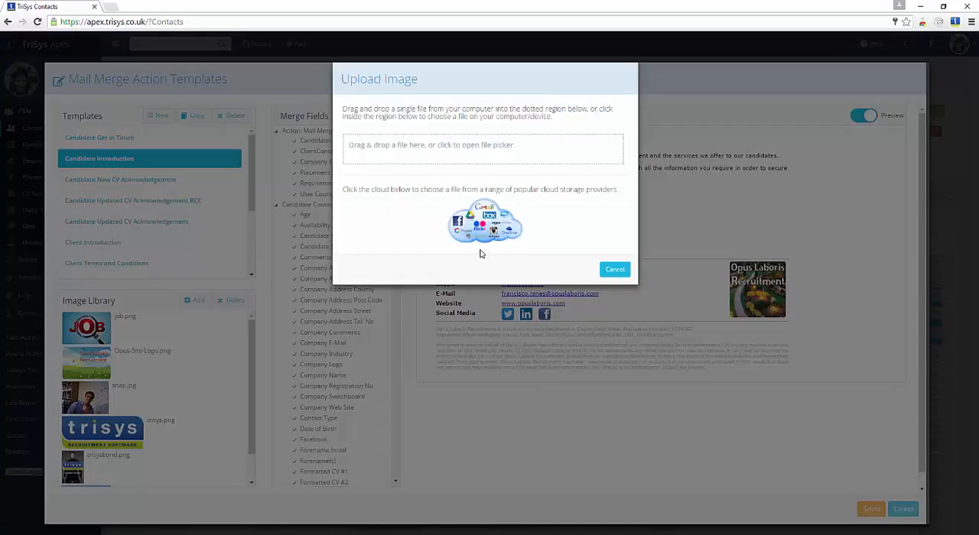
{"action": "mouse_move", "coordinate": [589, 248]}
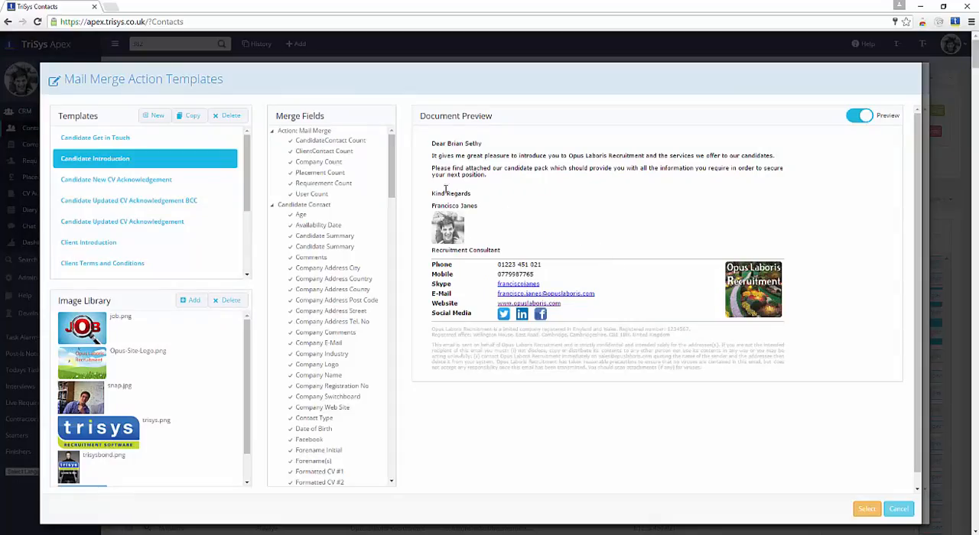
{"action": "left_click", "coordinate": [323, 150]}
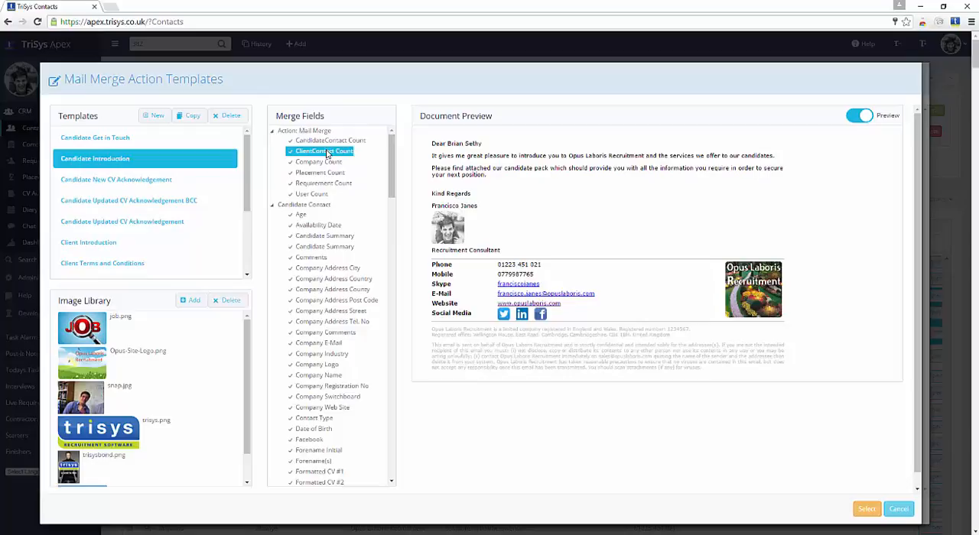
{"action": "left_click", "coordinate": [321, 172]}
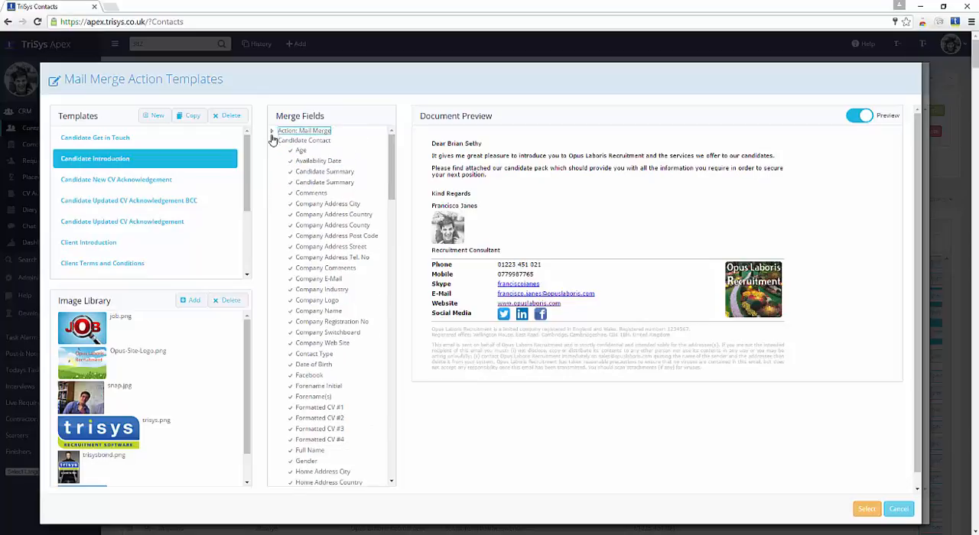
{"action": "left_click", "coordinate": [272, 130]}
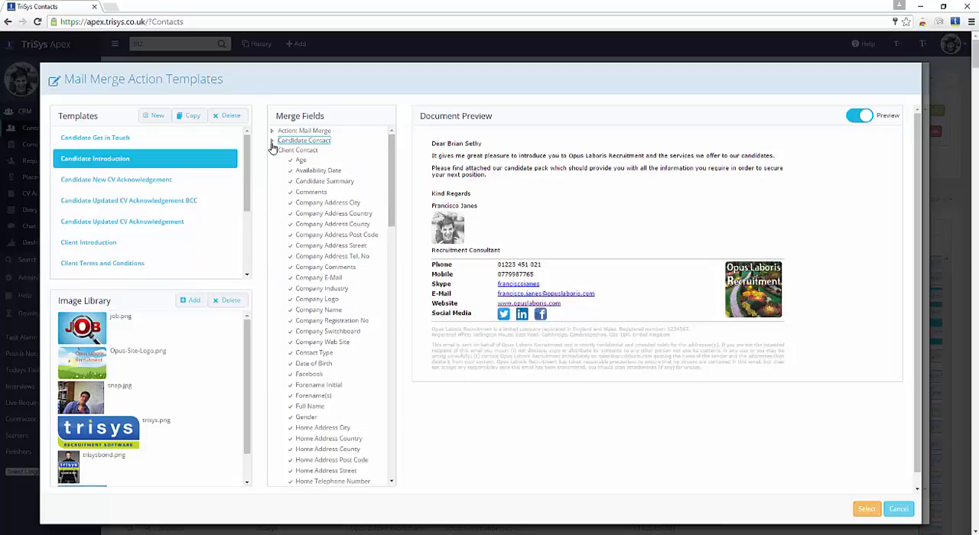
{"action": "left_click", "coordinate": [327, 202]}
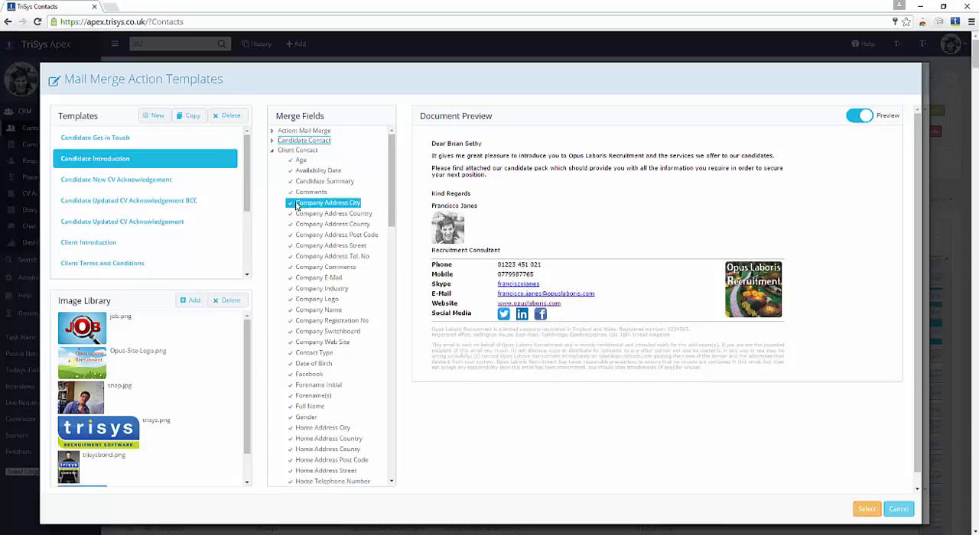
{"action": "left_click", "coordinate": [321, 342]}
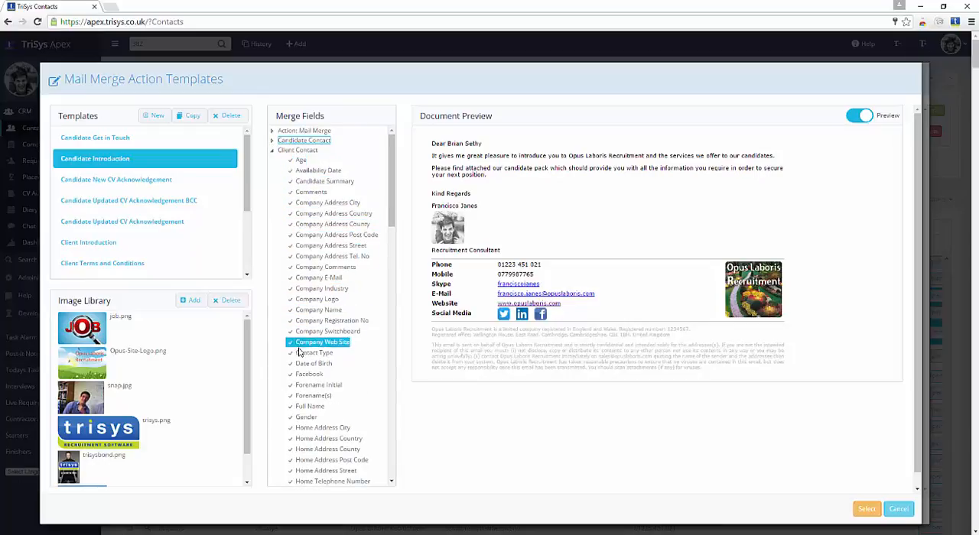
{"action": "left_click", "coordinate": [312, 407]}
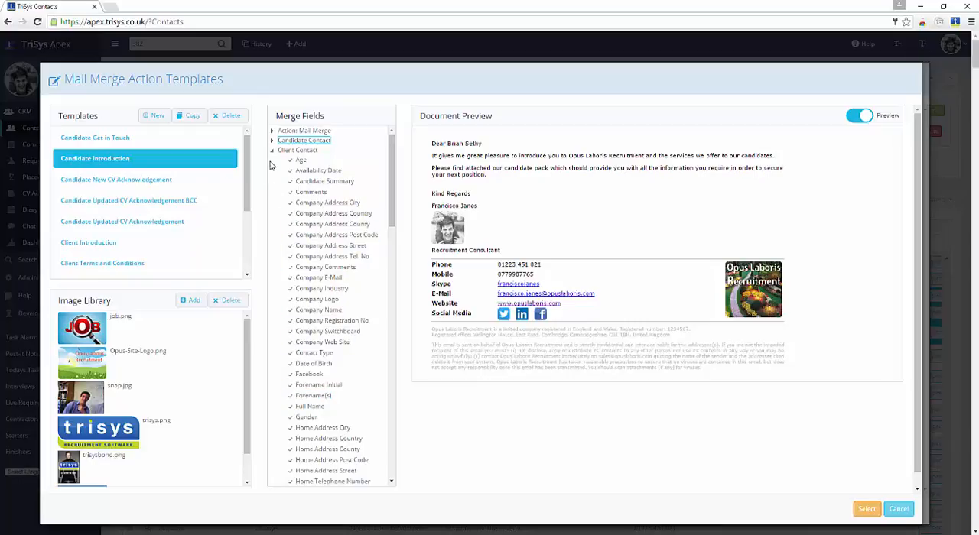
{"action": "left_click", "coordinate": [272, 160]}
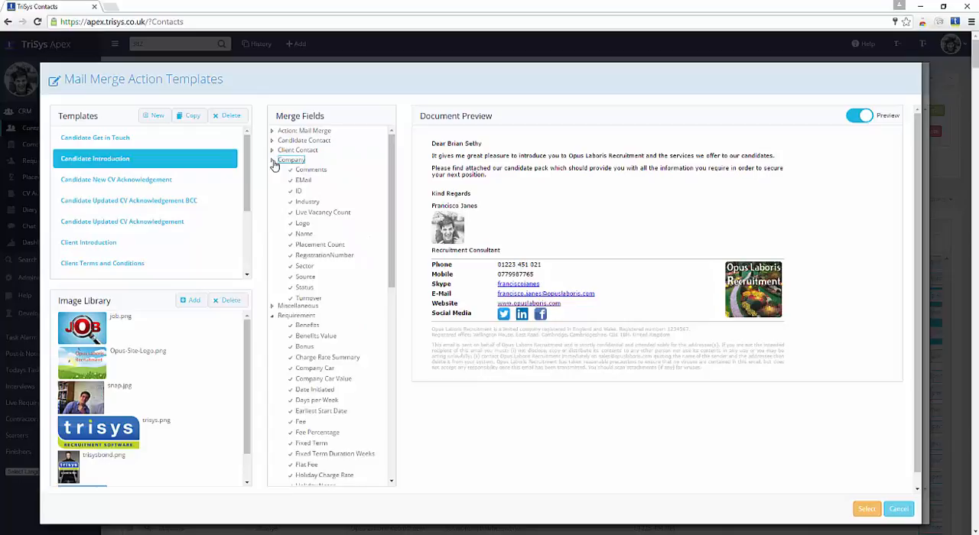
{"action": "left_click", "coordinate": [273, 161]}
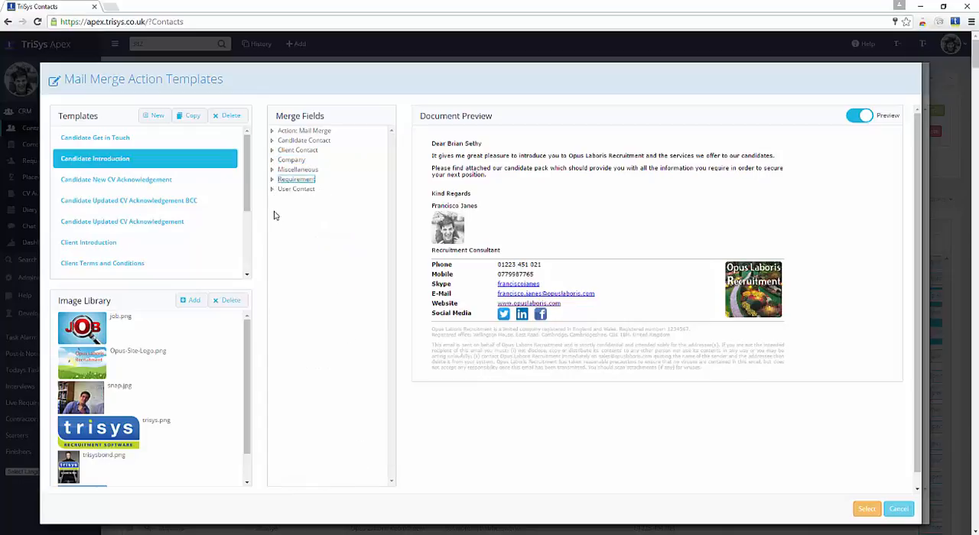
{"action": "left_click", "coordinate": [297, 190]}
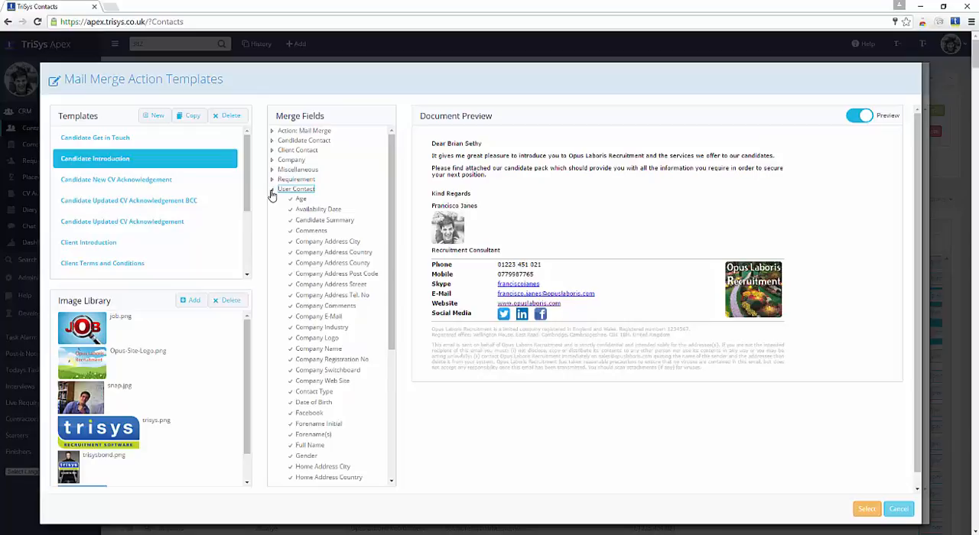
{"action": "left_click", "coordinate": [272, 190]}
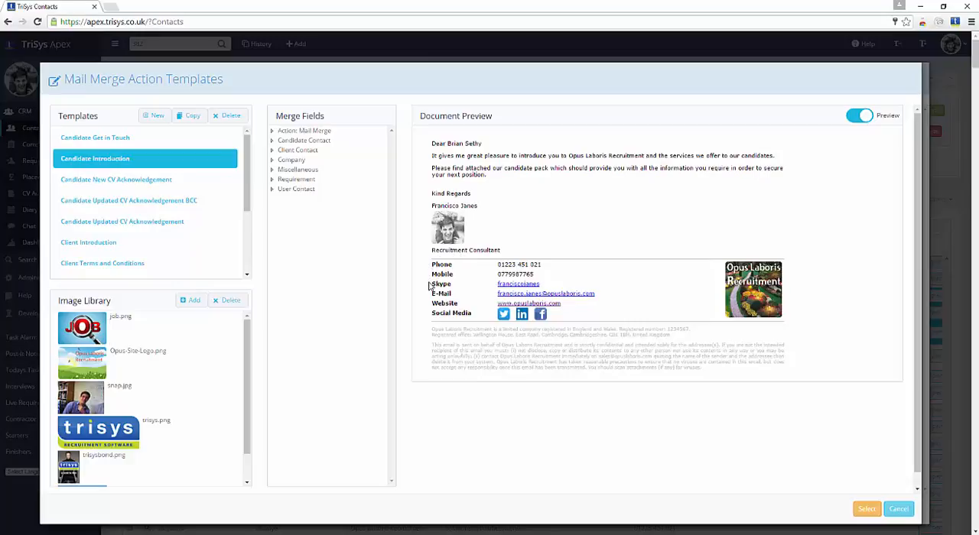
{"action": "mouse_move", "coordinate": [826, 130]}
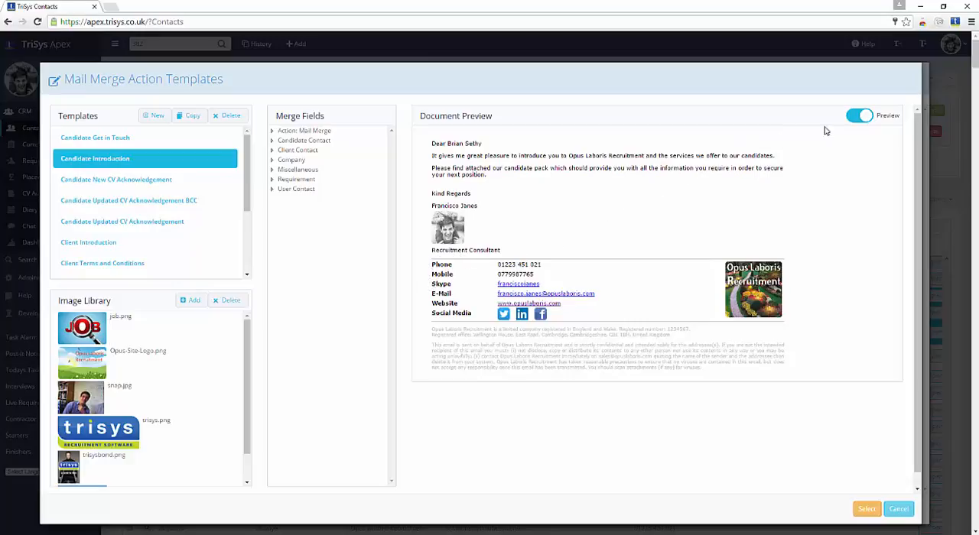
Turn Preview off to edit the letter with merge placeholders and place the cursor in its body
{"action": "left_click", "coordinate": [860, 116]}
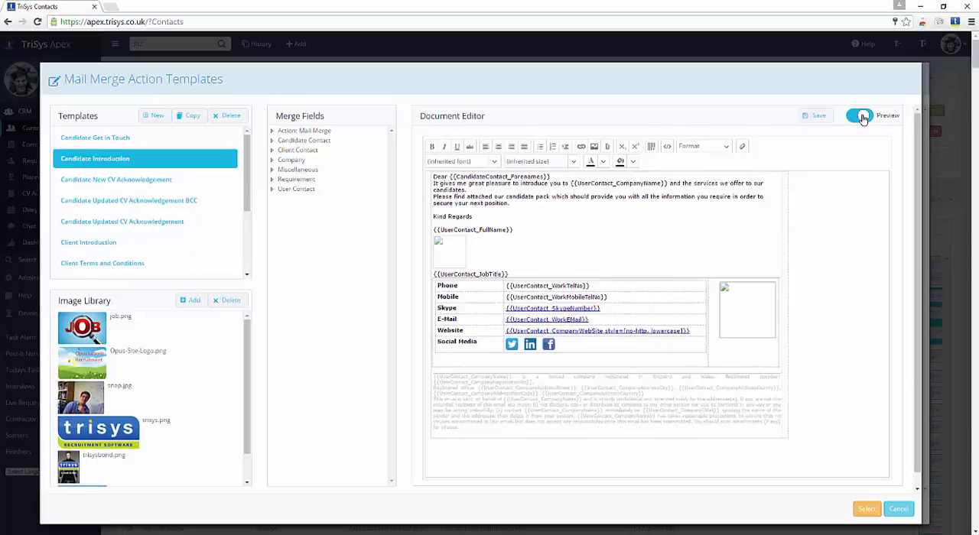
{"action": "left_click", "coordinate": [860, 116]}
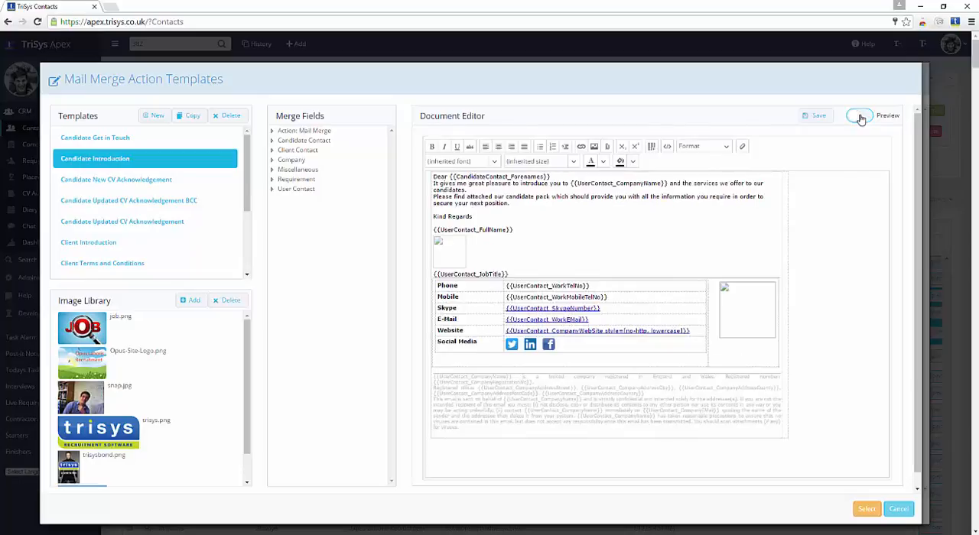
{"action": "left_click", "coordinate": [858, 117]}
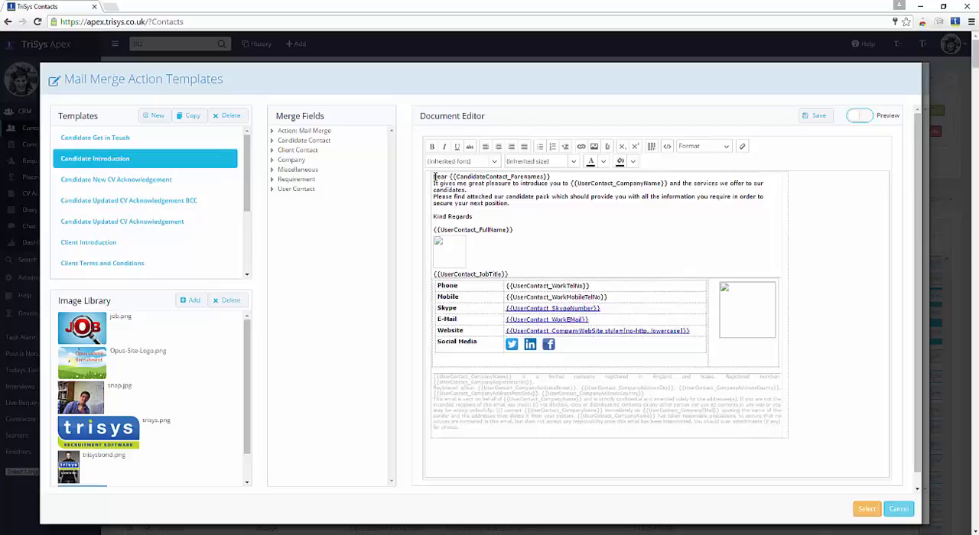
{"action": "left_click", "coordinate": [431, 147]}
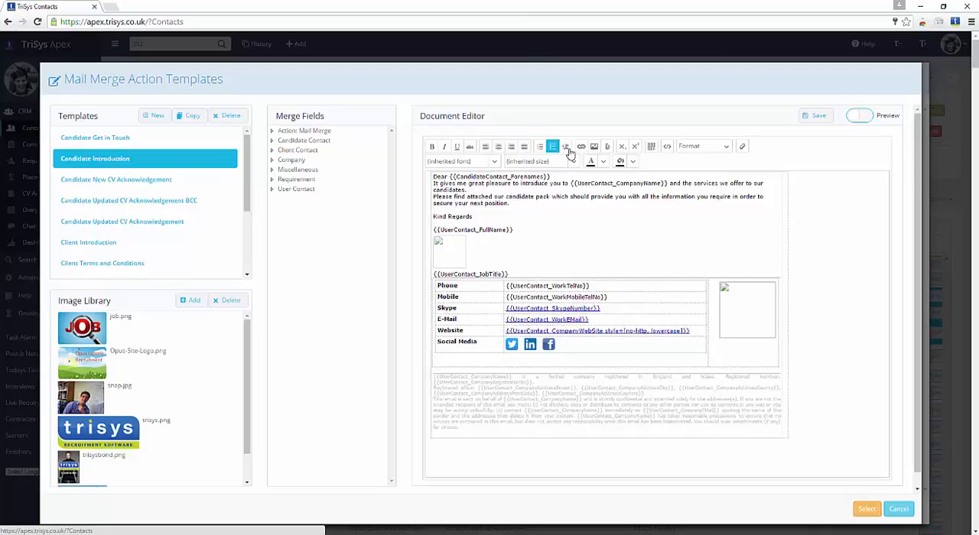
{"action": "left_click", "coordinate": [701, 147]}
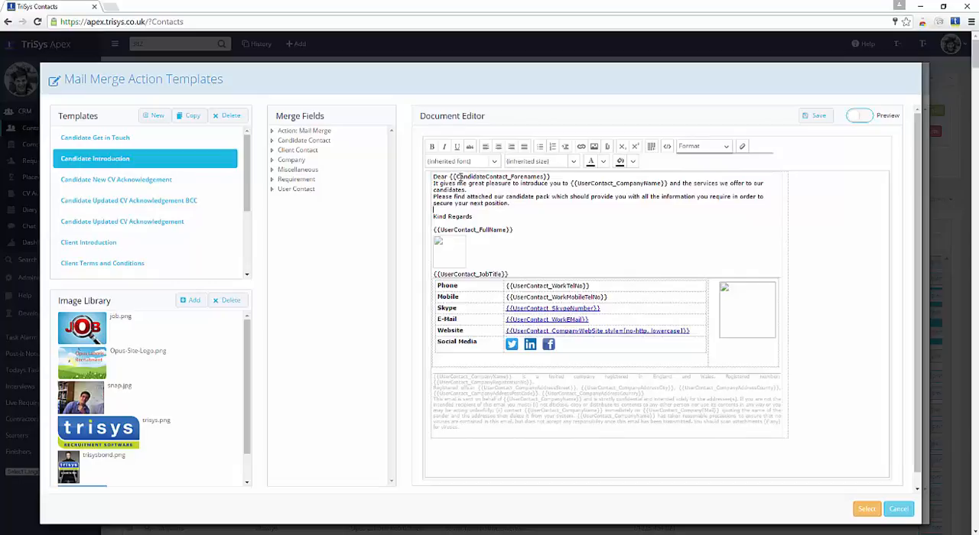
Add 'Easily edit templates by typing your text here.' above Kind Regards and colour it purple
{"action": "double_click", "coordinate": [500, 177]}
{"action": "type", "text": "Easily edit templates by typing your text here."}
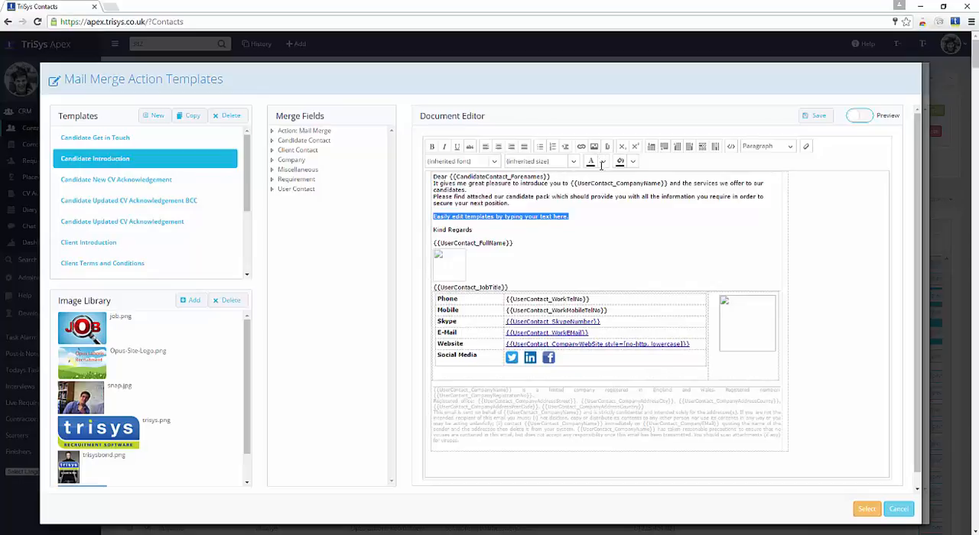
{"action": "left_click", "coordinate": [591, 162]}
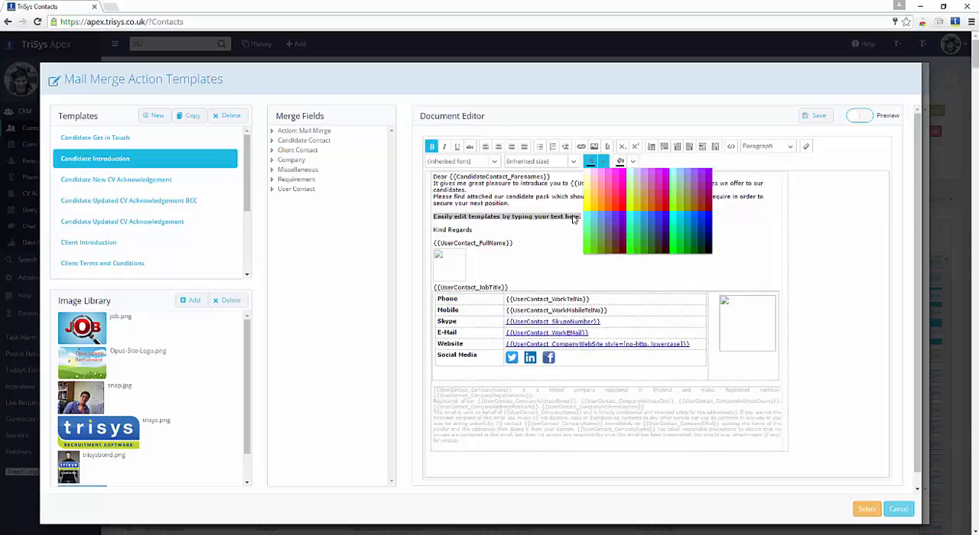
{"action": "triple_click", "coordinate": [505, 217]}
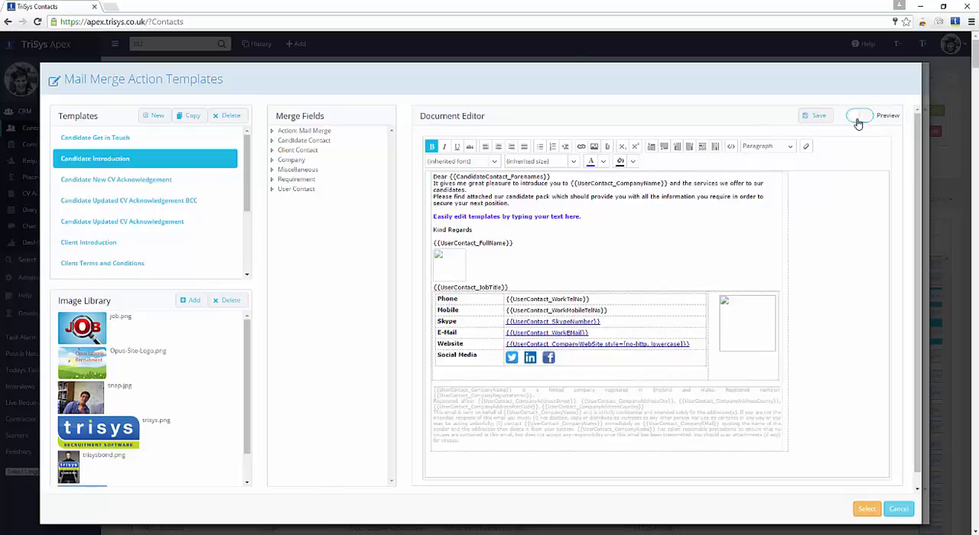
Turn Preview back on to see the rendered letter with the new purple line
{"action": "left_click", "coordinate": [859, 117]}
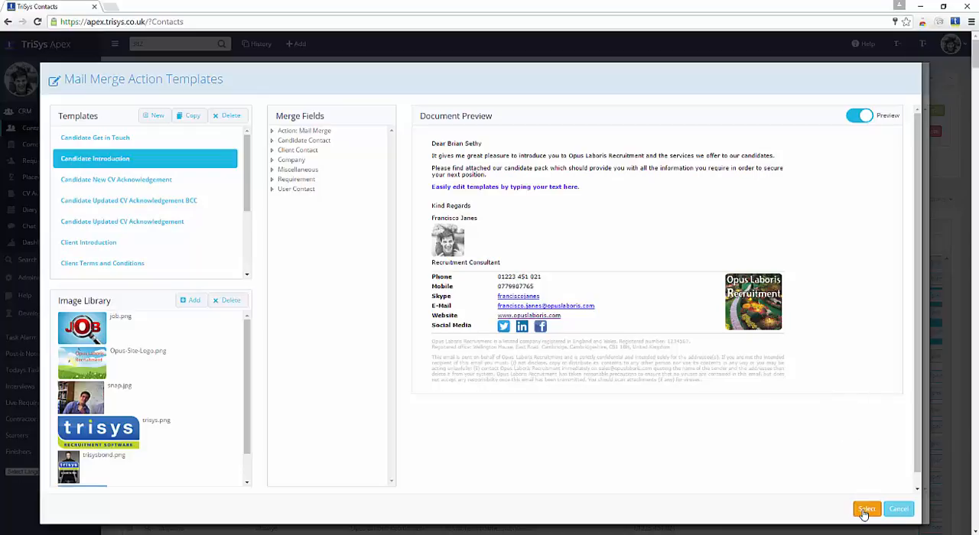
Select Candidate Introduction as the merge template, returning to the Mail Merge form
{"action": "left_click", "coordinate": [866, 508]}
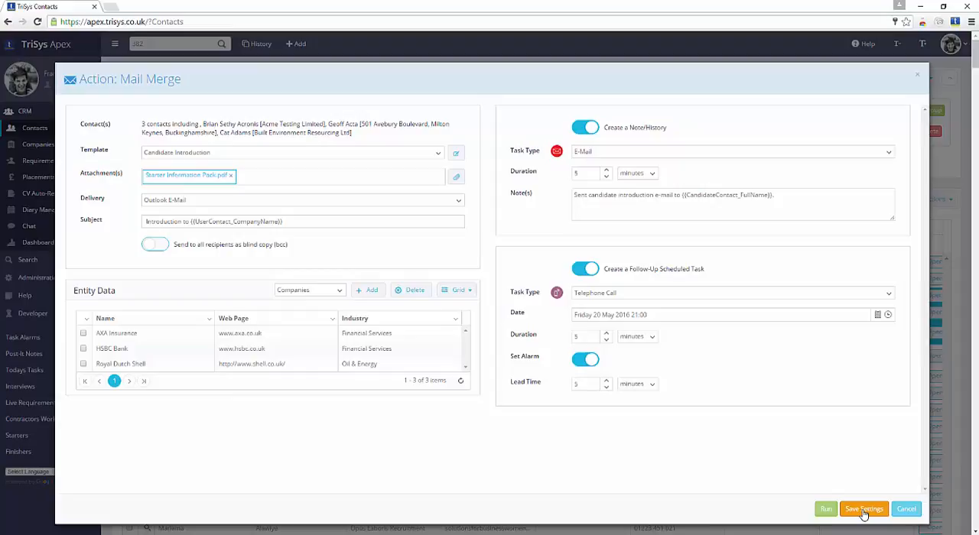
{"action": "mouse_move", "coordinate": [862, 487]}
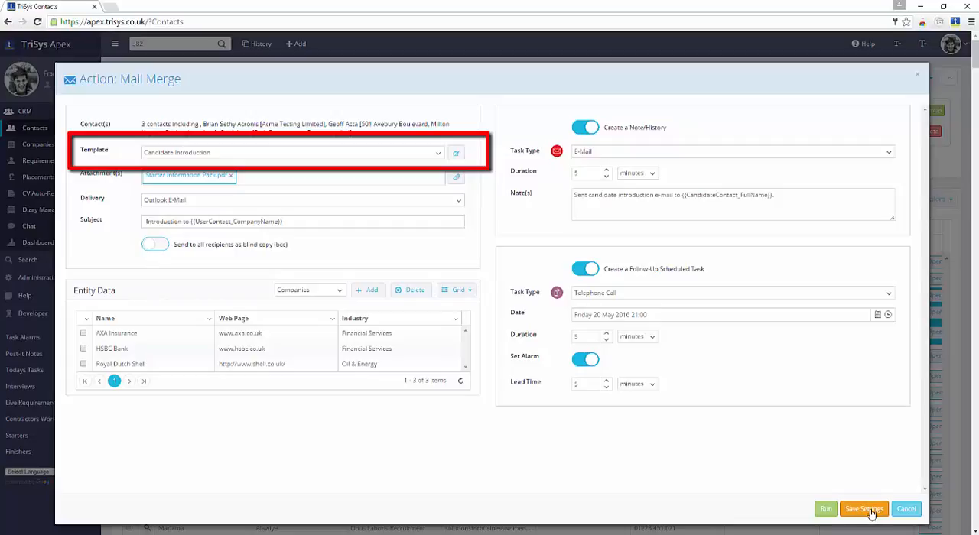
{"action": "mouse_move", "coordinate": [864, 514]}
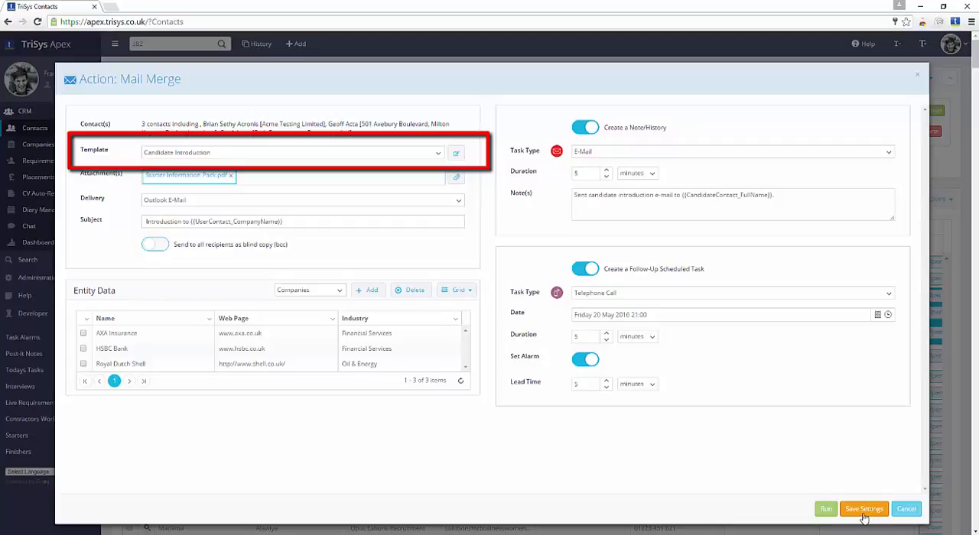
{"action": "mouse_move", "coordinate": [834, 477]}
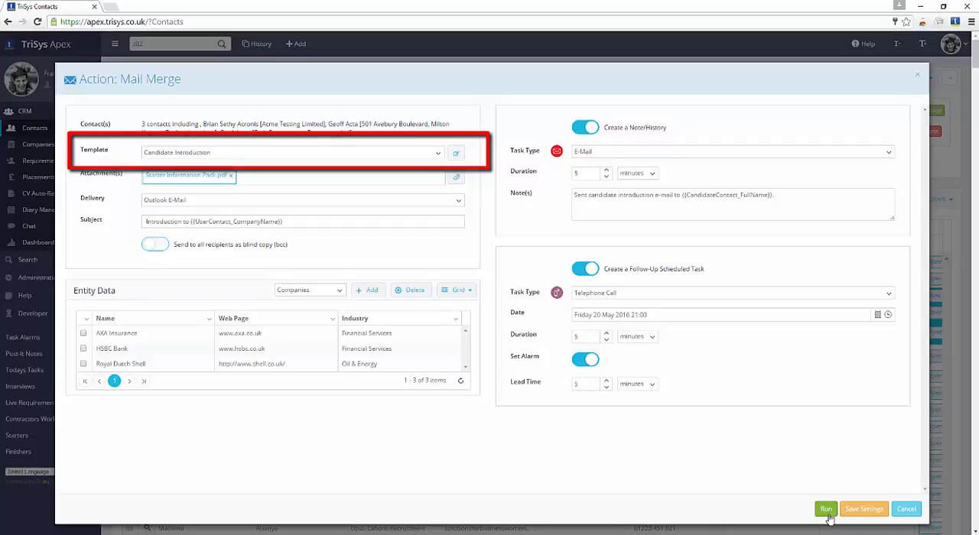
Run the mail merge for the three contacts so the merged document downloads
{"action": "left_click", "coordinate": [825, 509]}
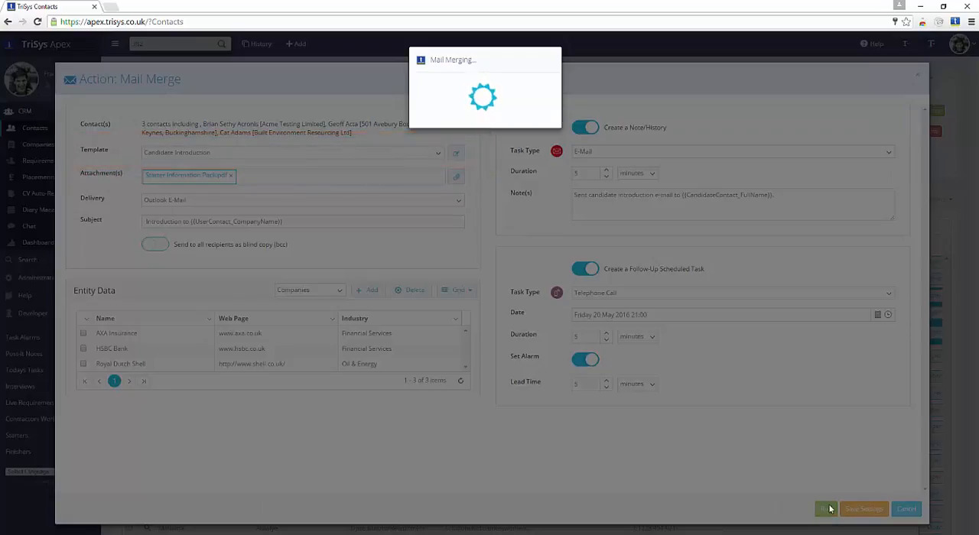
{"action": "left_click", "coordinate": [826, 508]}
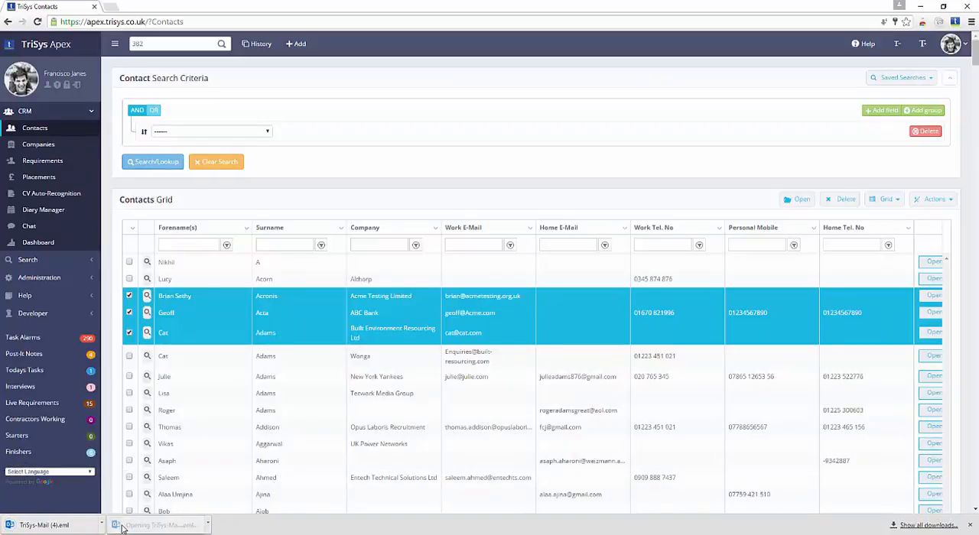
{"action": "left_click", "coordinate": [122, 525]}
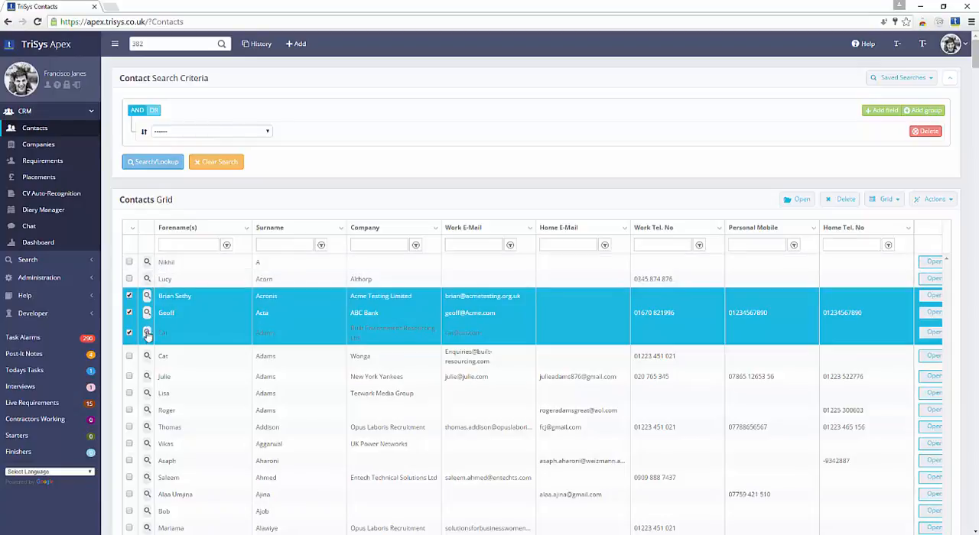
{"action": "left_click", "coordinate": [147, 333]}
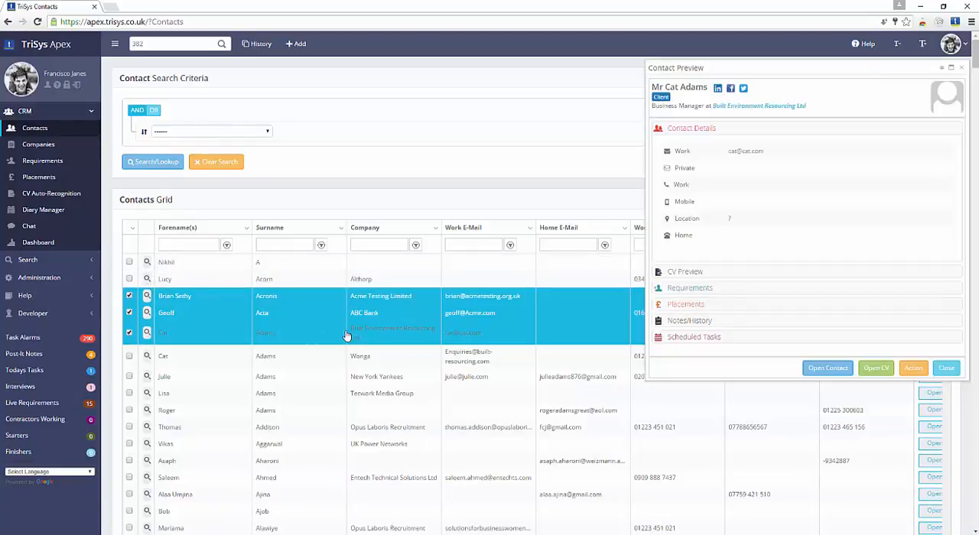